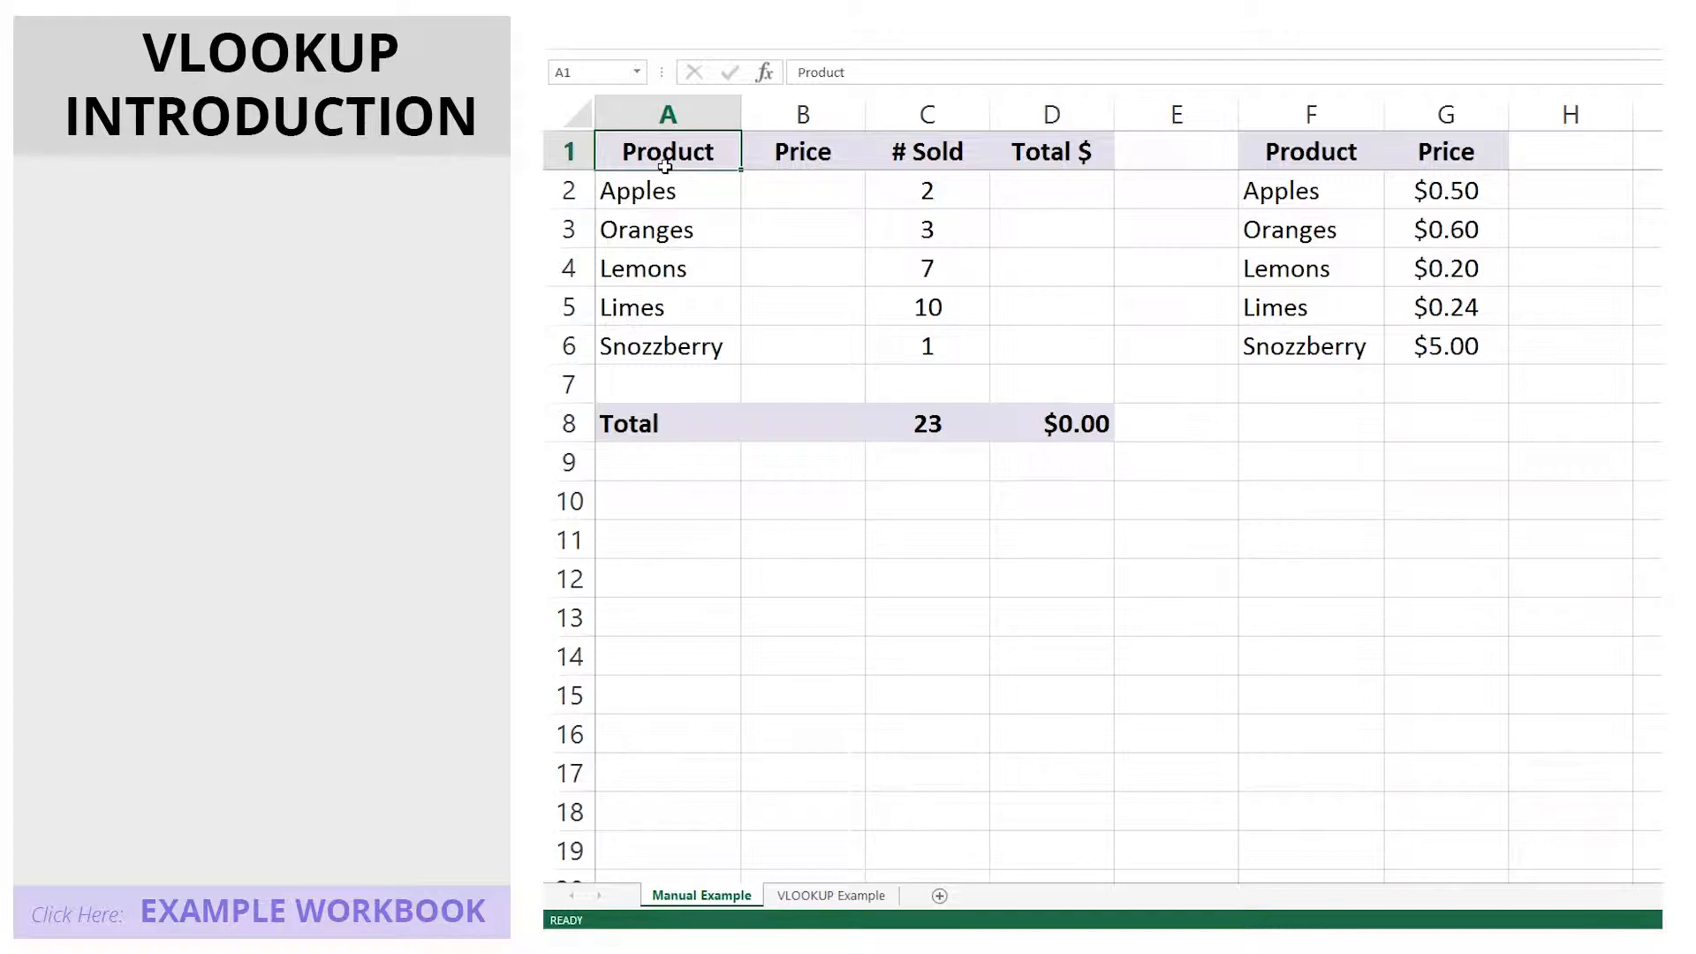
Step: Enter the prices $0.50 for Apples and $0.60 for the next product in column B by hand
left_click(802, 191)
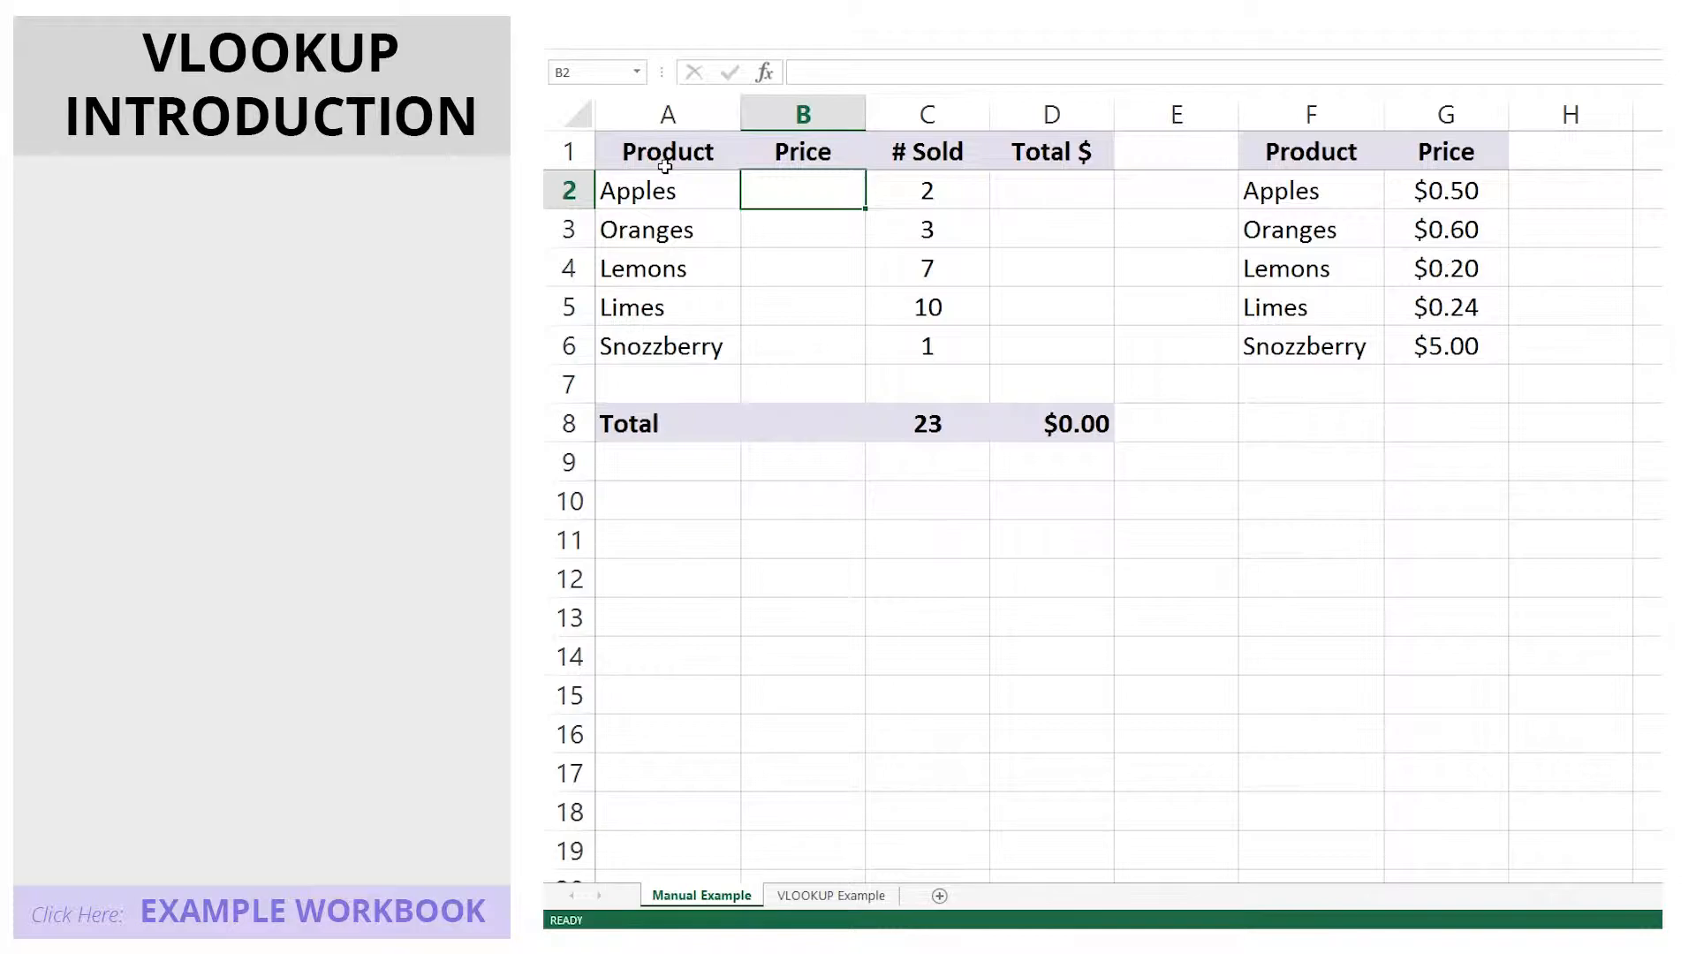
type("$0.50")
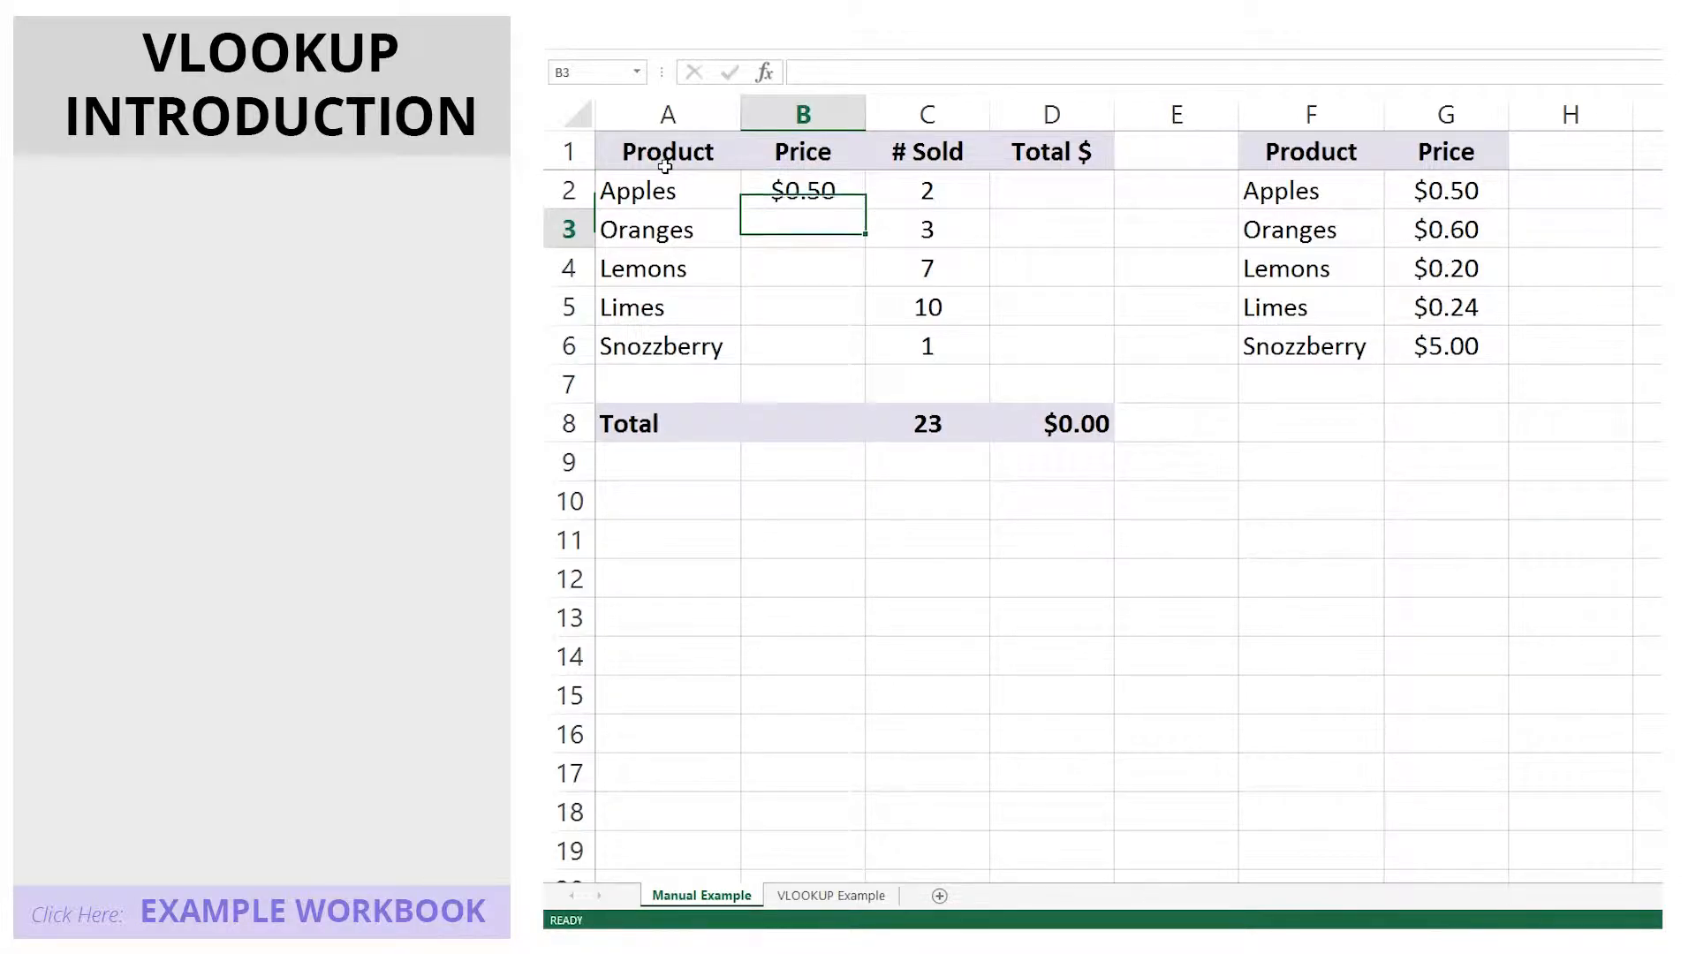
type("$0.60")
left_click(802, 268)
type("$0.20")
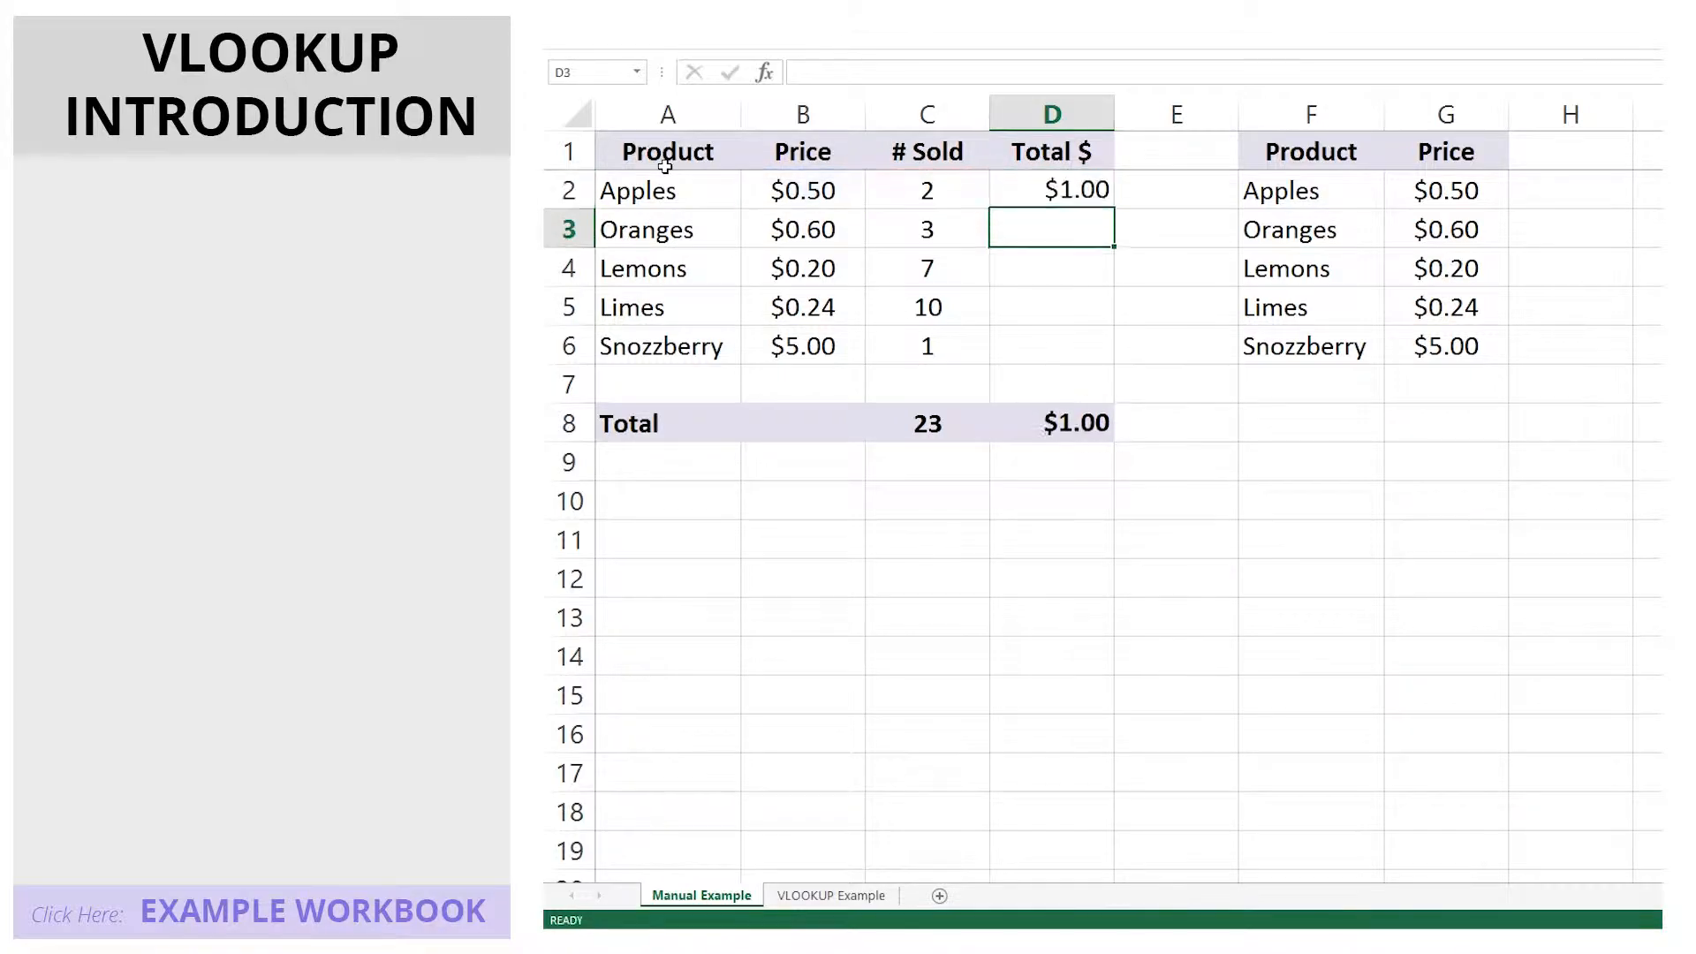
Step: Fill the total formula from D2 down to D6 for an $11.60 grand total, then move to the VLOOKUP Example sheet
left_click_drag(1051, 191, 1051, 347)
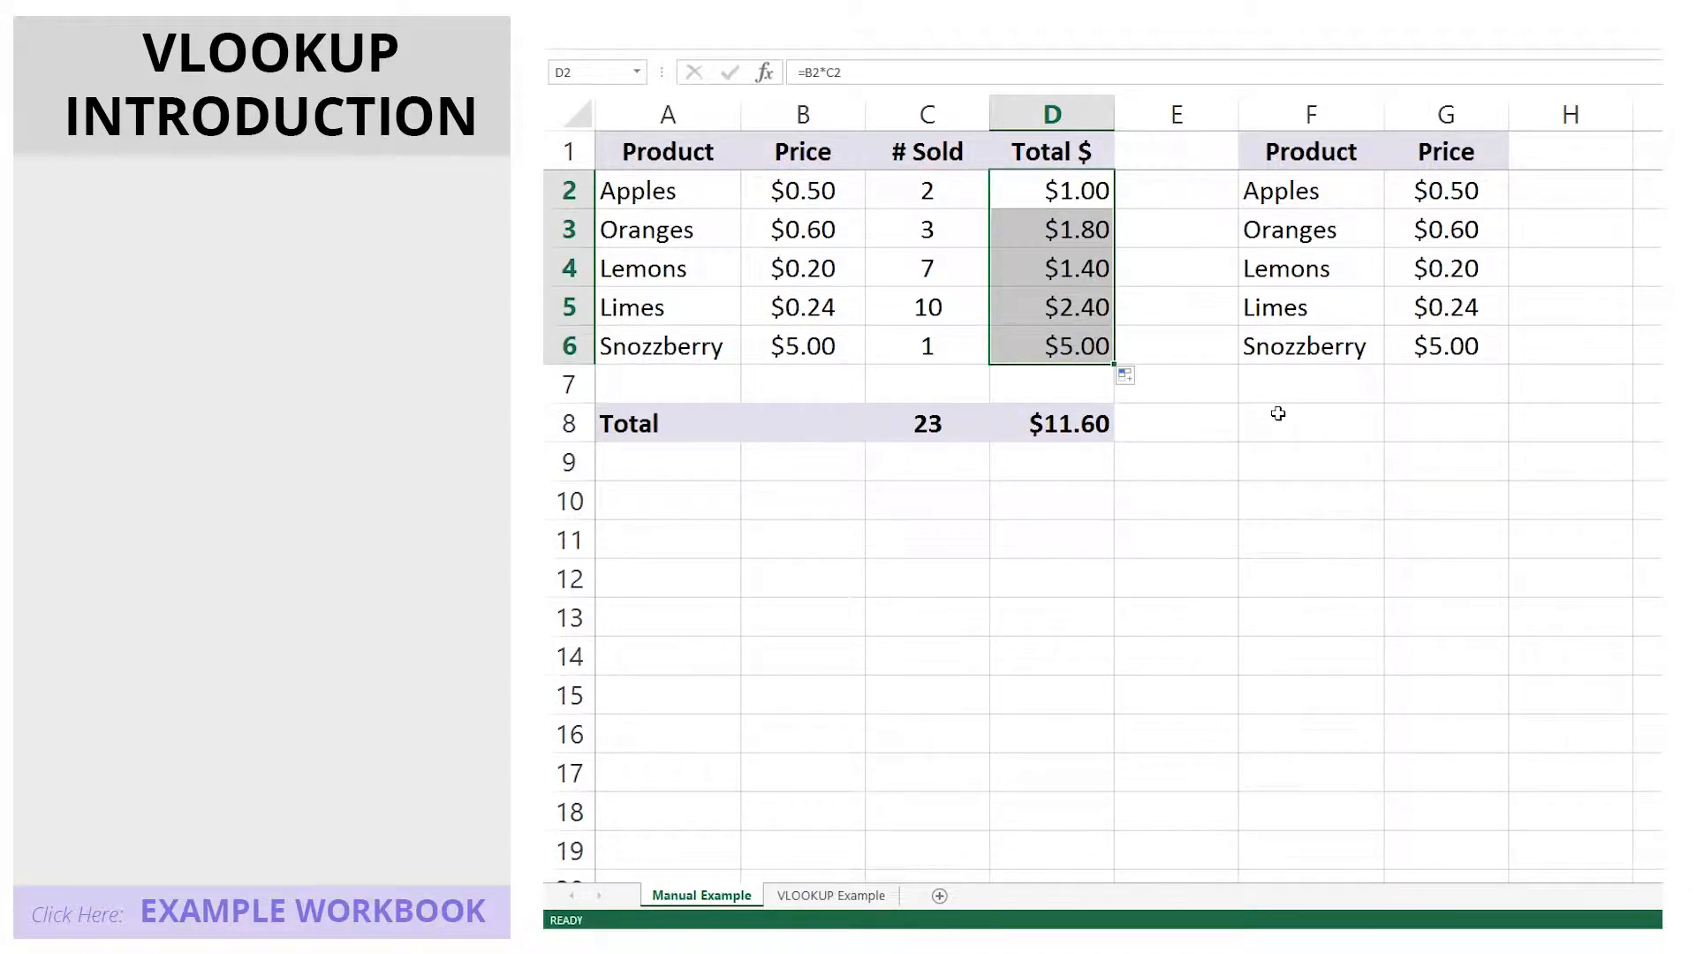
left_click(830, 893)
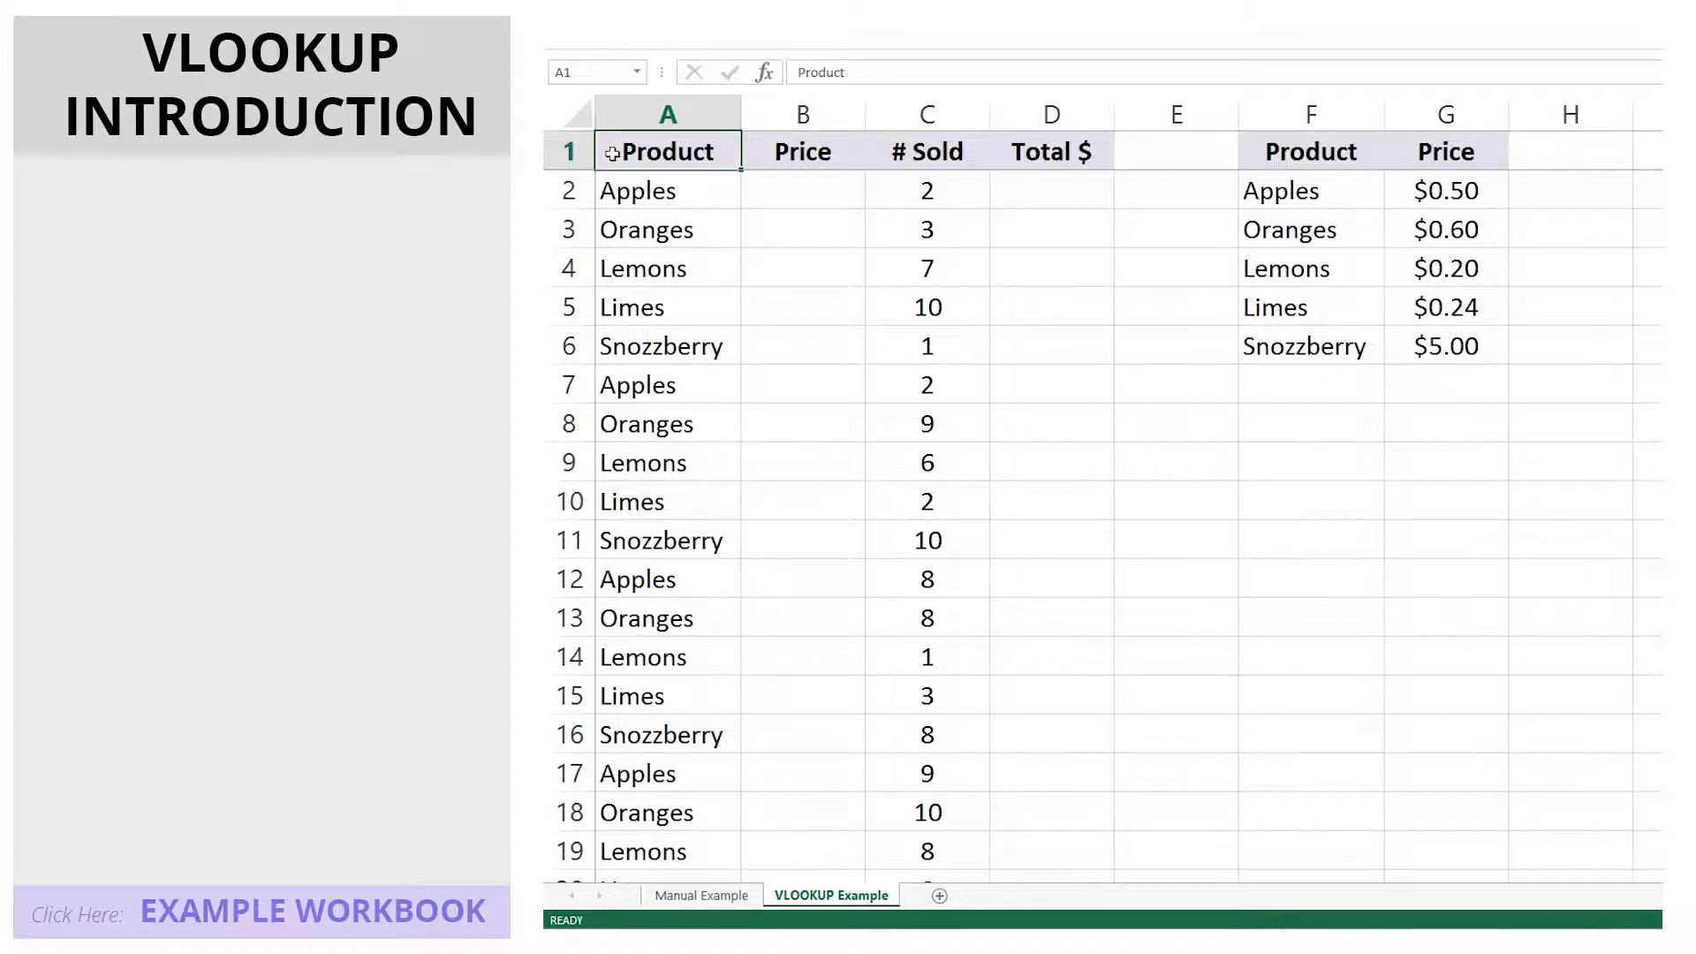
Step: Begin a =vlookup( formula in the Apples price cell B2
left_click(802, 191)
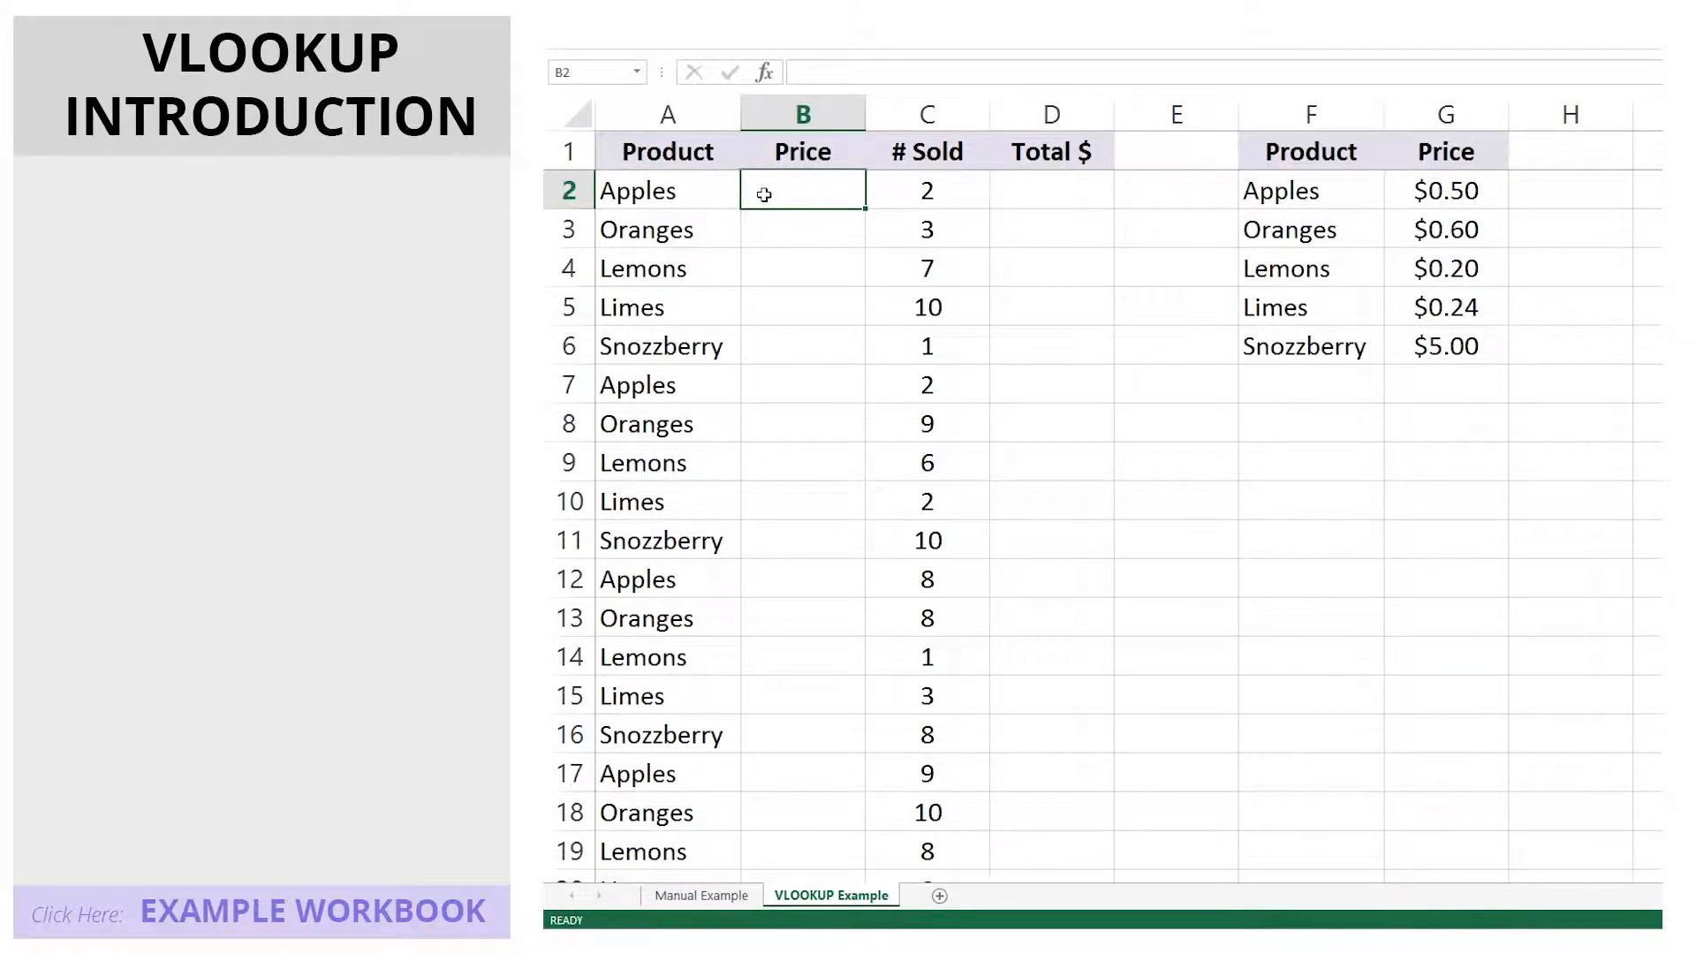
type("=vlo")
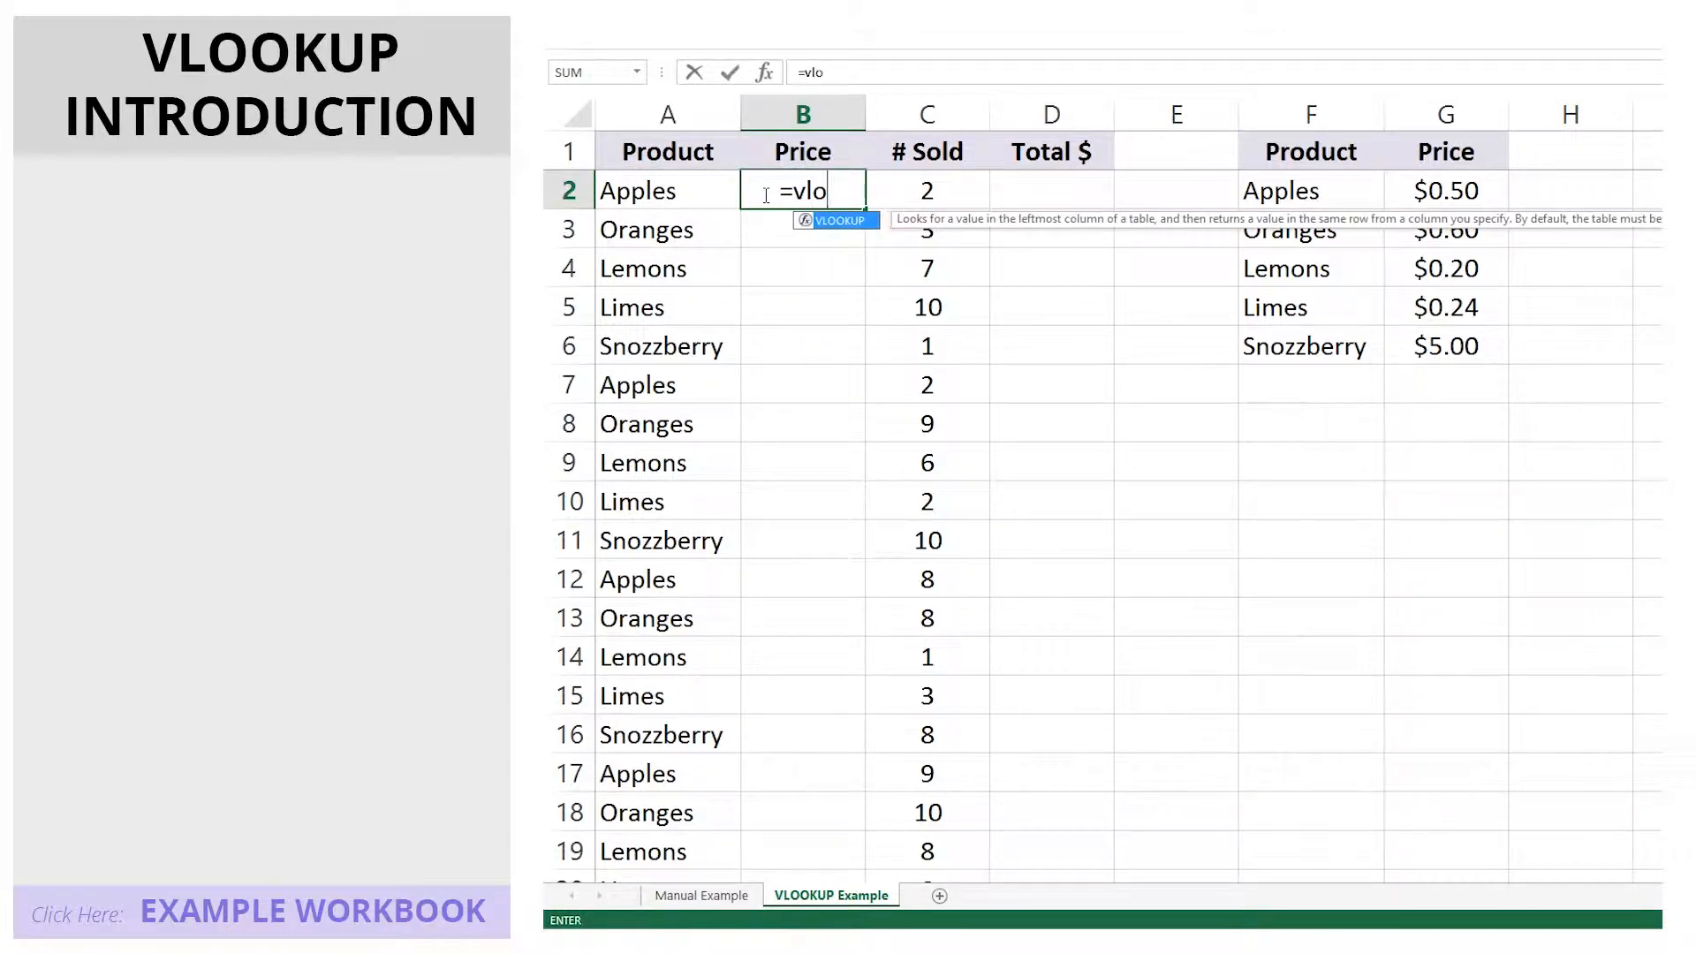
type("ok")
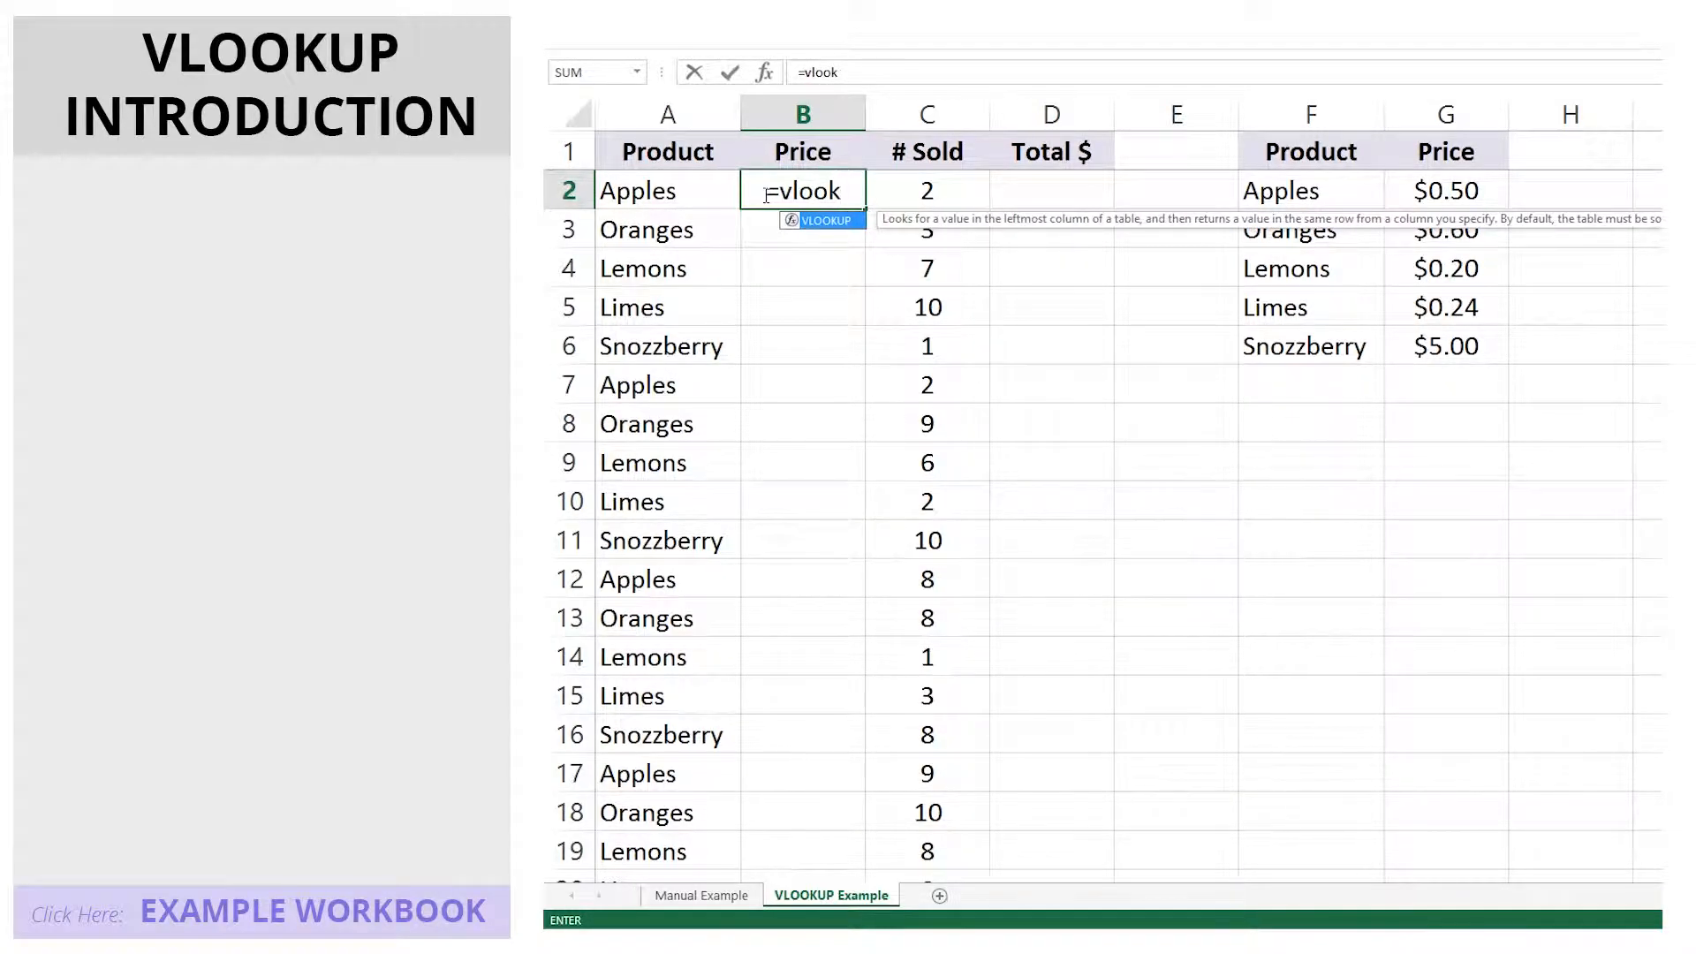
type("up(")
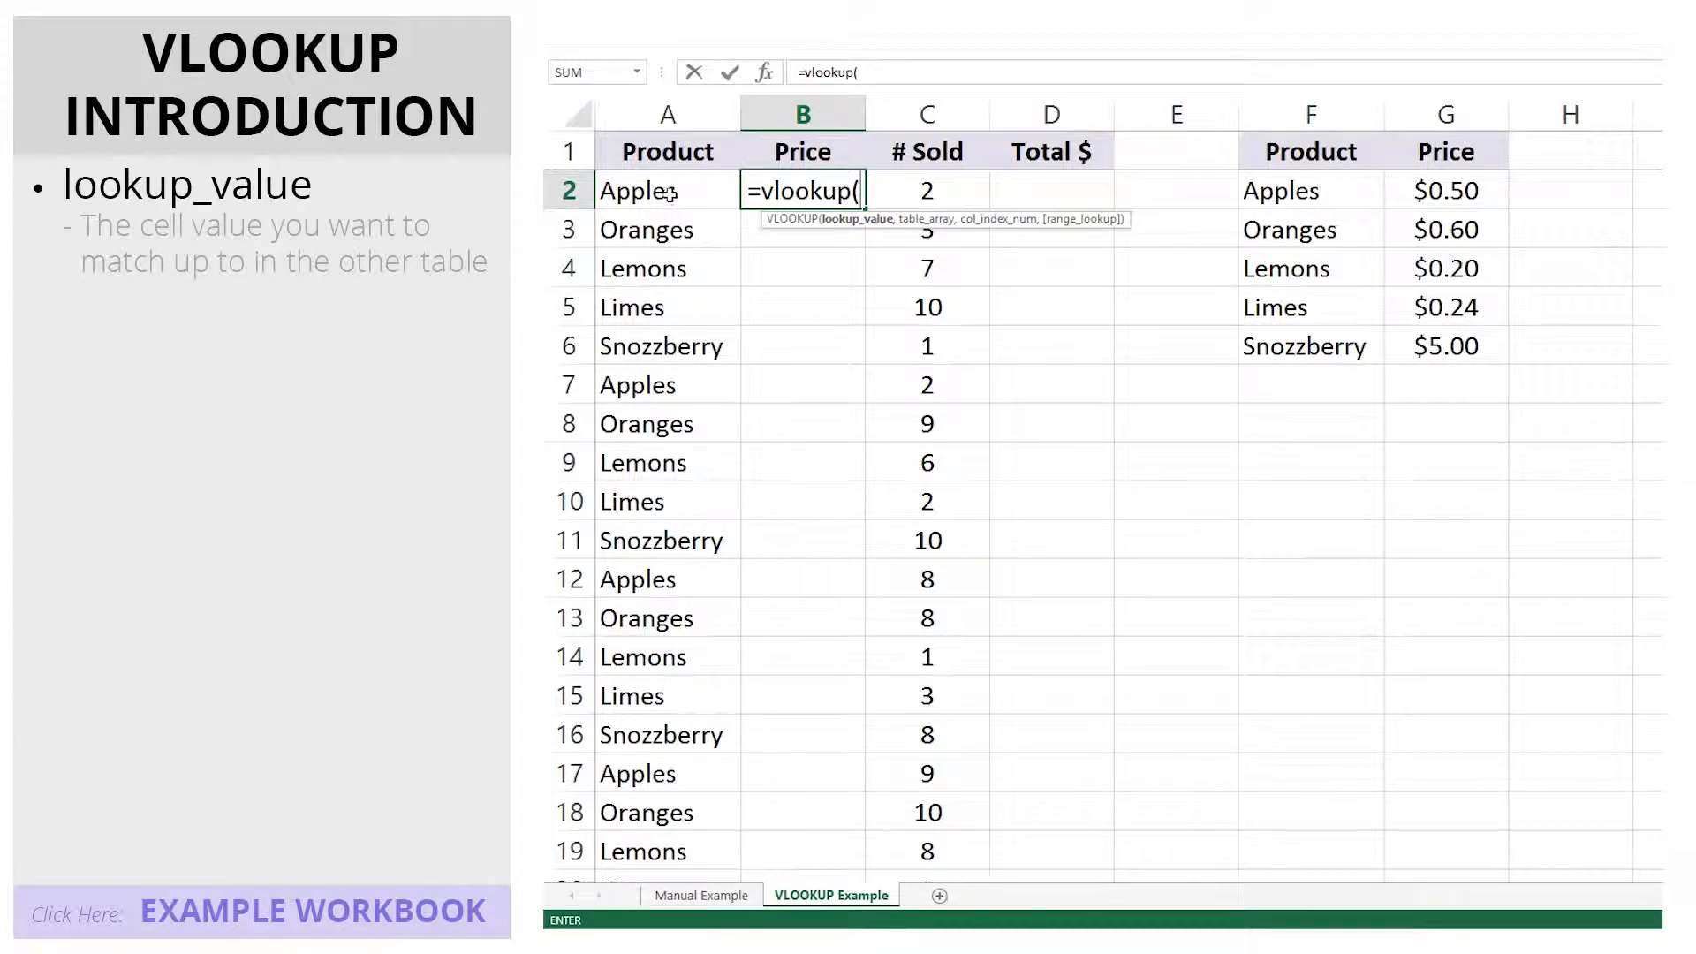
Step: Set A2 as the lookup value and the price table F2:G6 as the table array
left_click(667, 191)
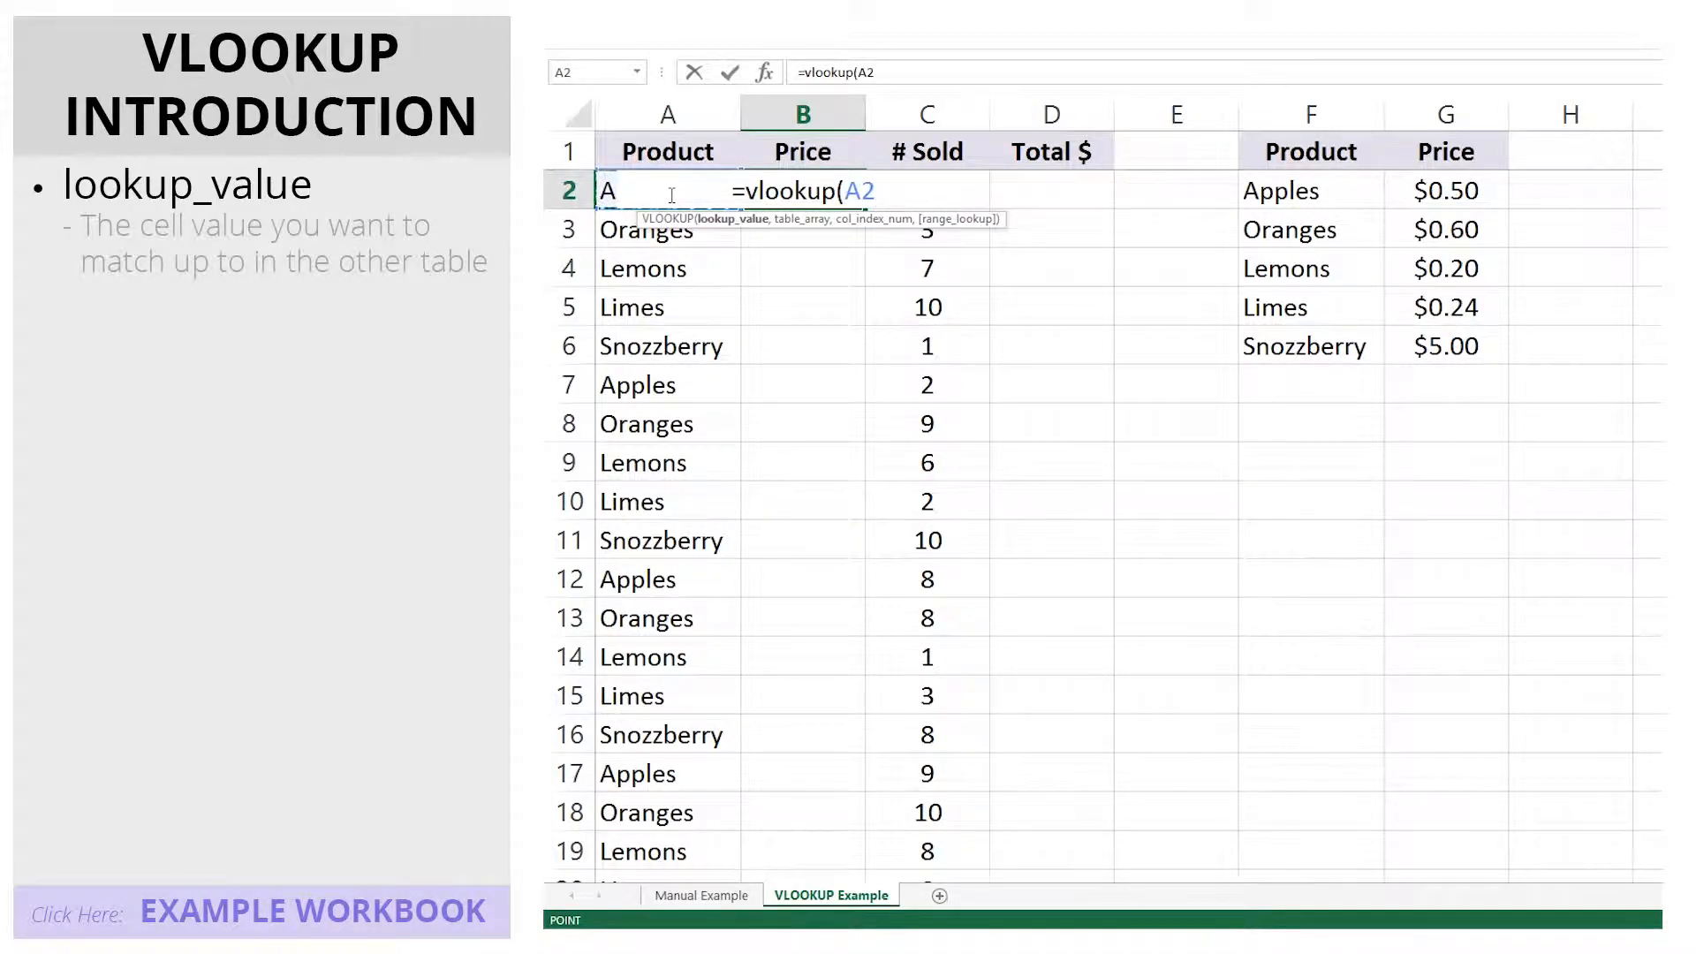
type(",")
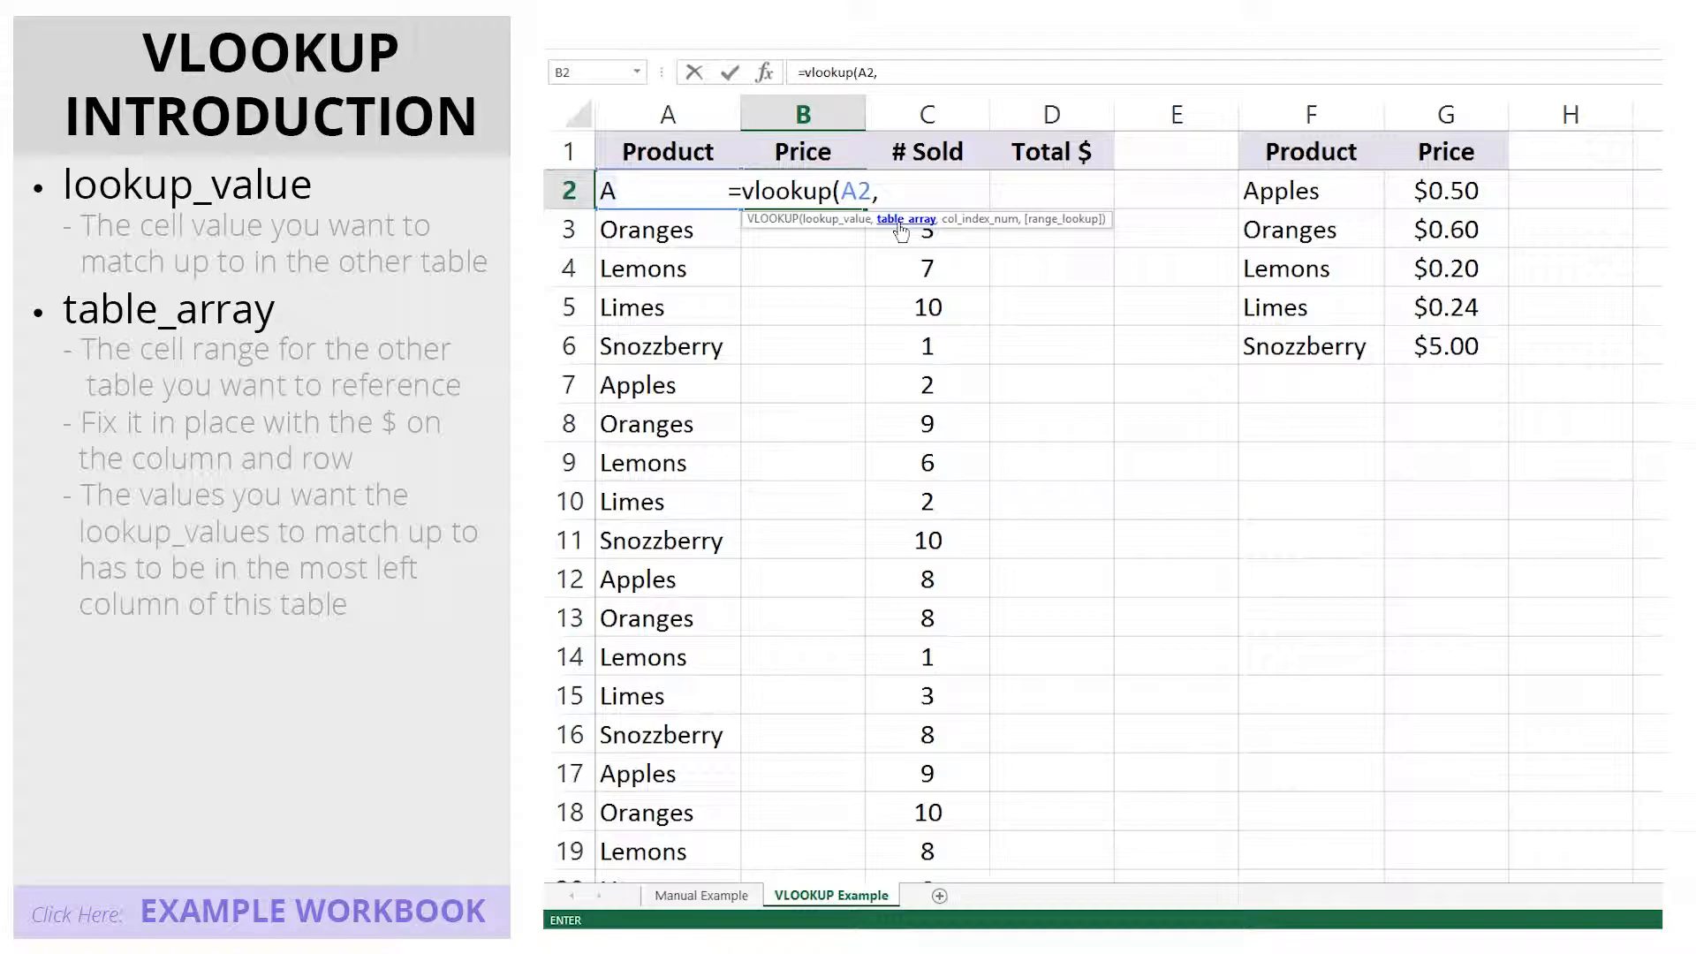
left_click_drag(1250, 190, 1506, 365)
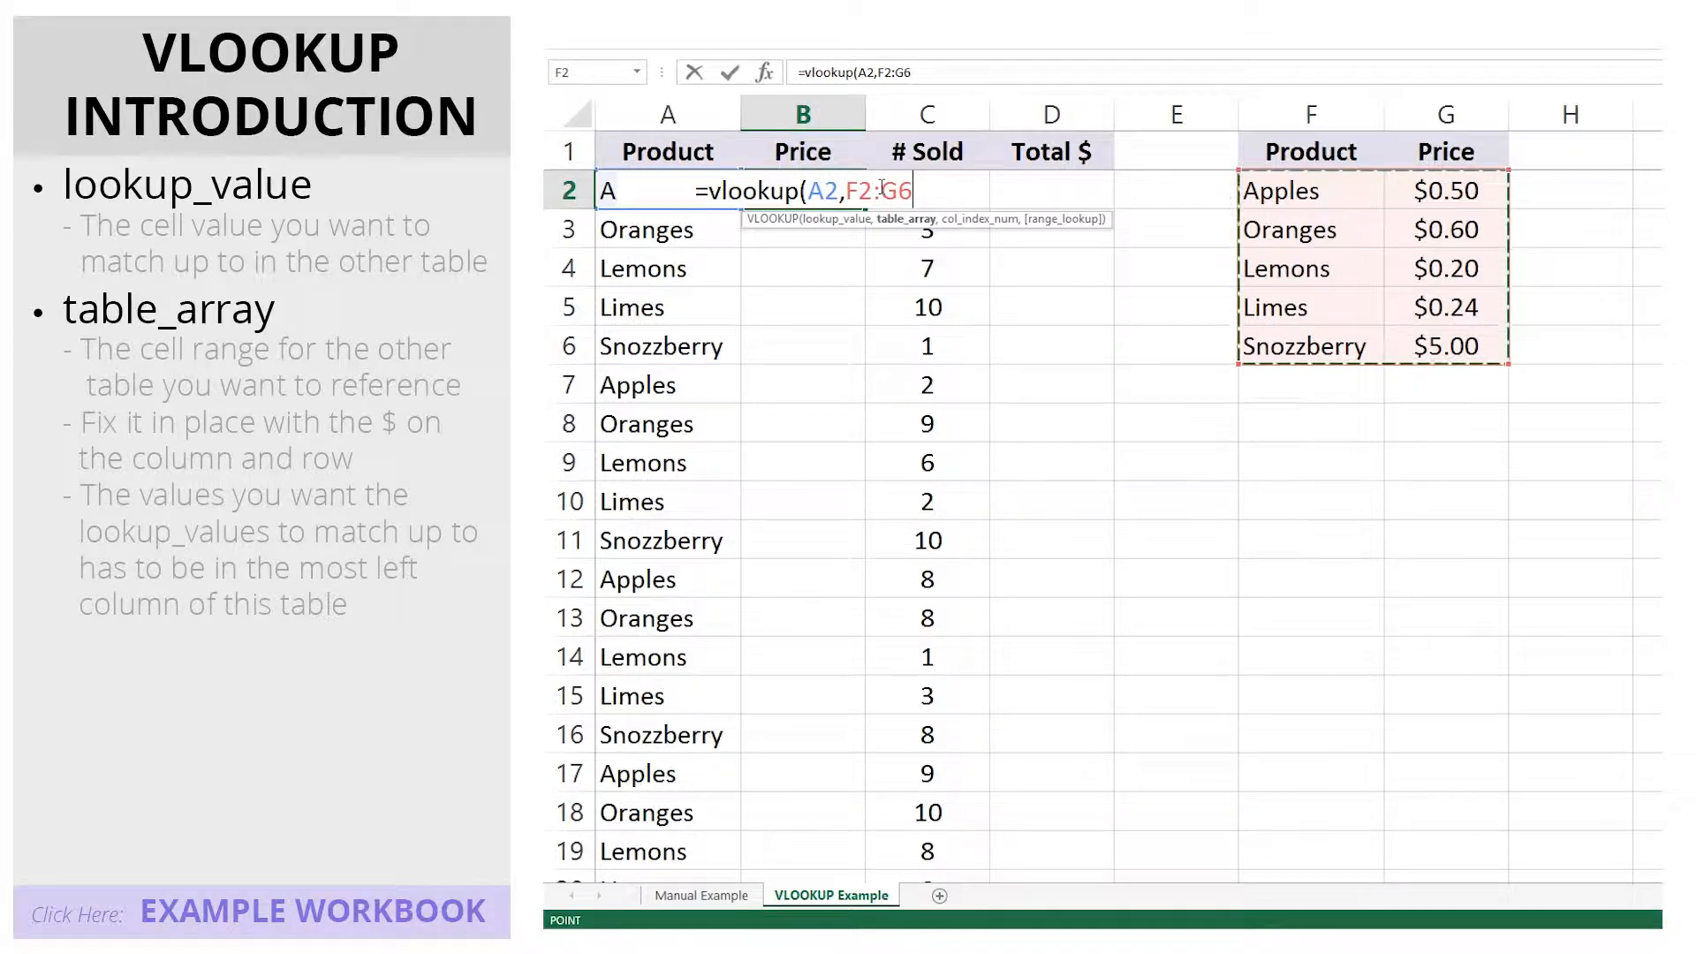
Step: Make the table range absolute as $F$2:$G$6 with F4 and add a comma
key("F4")
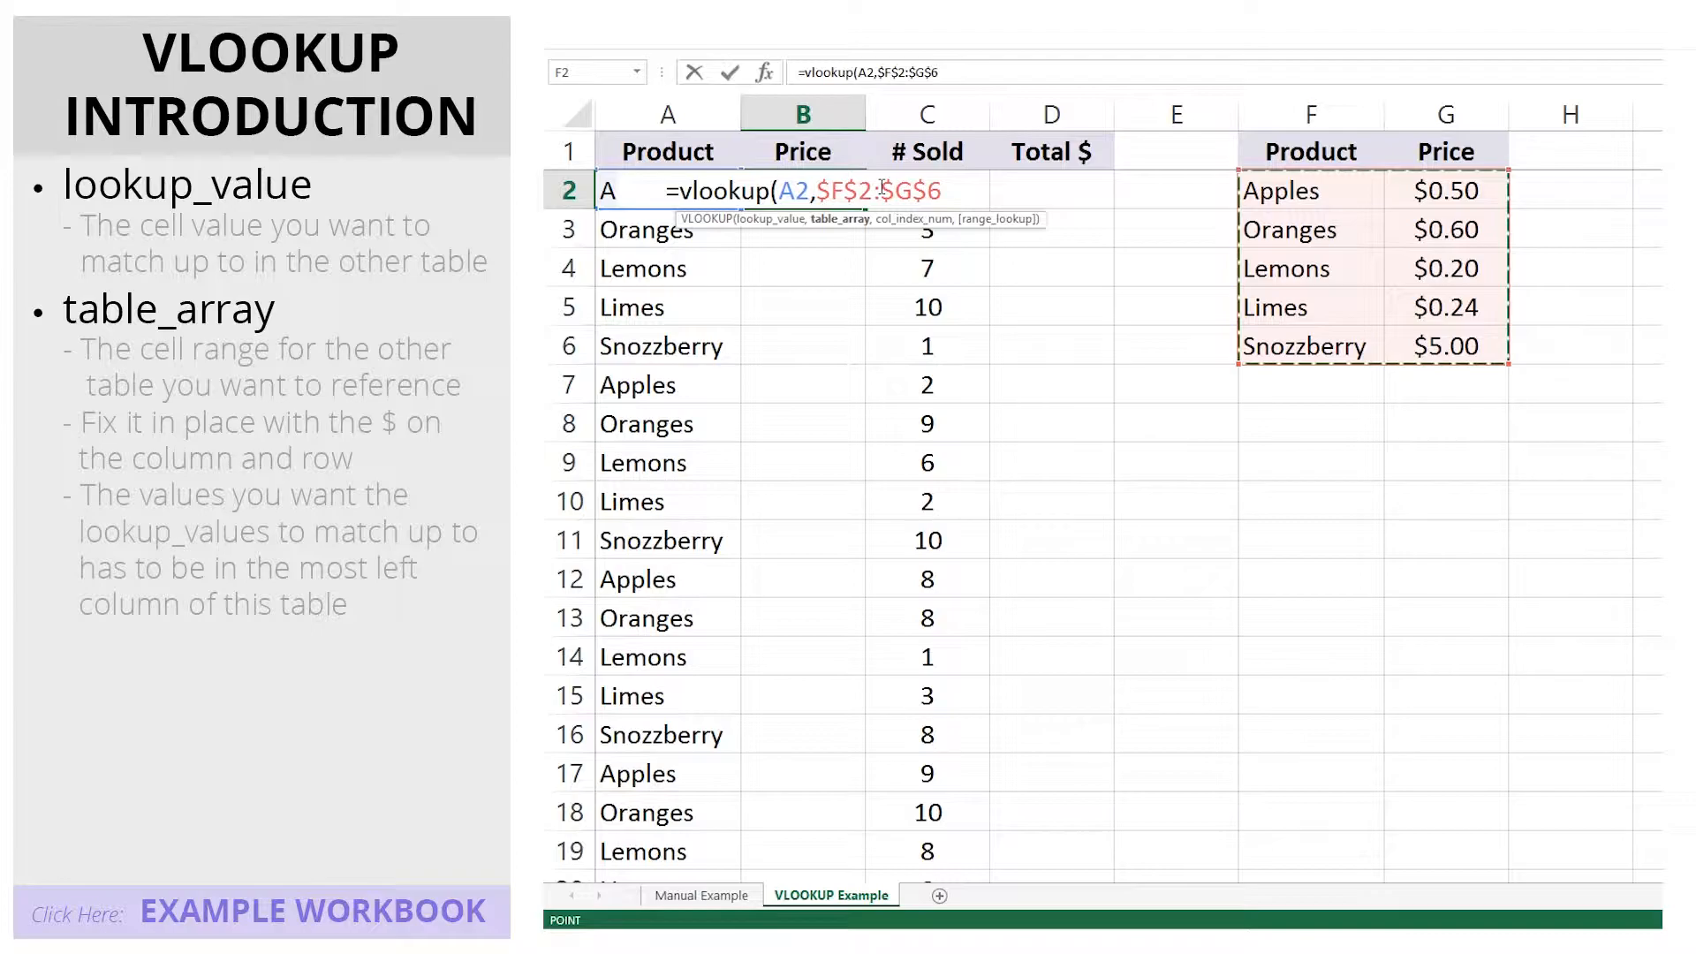
type(",")
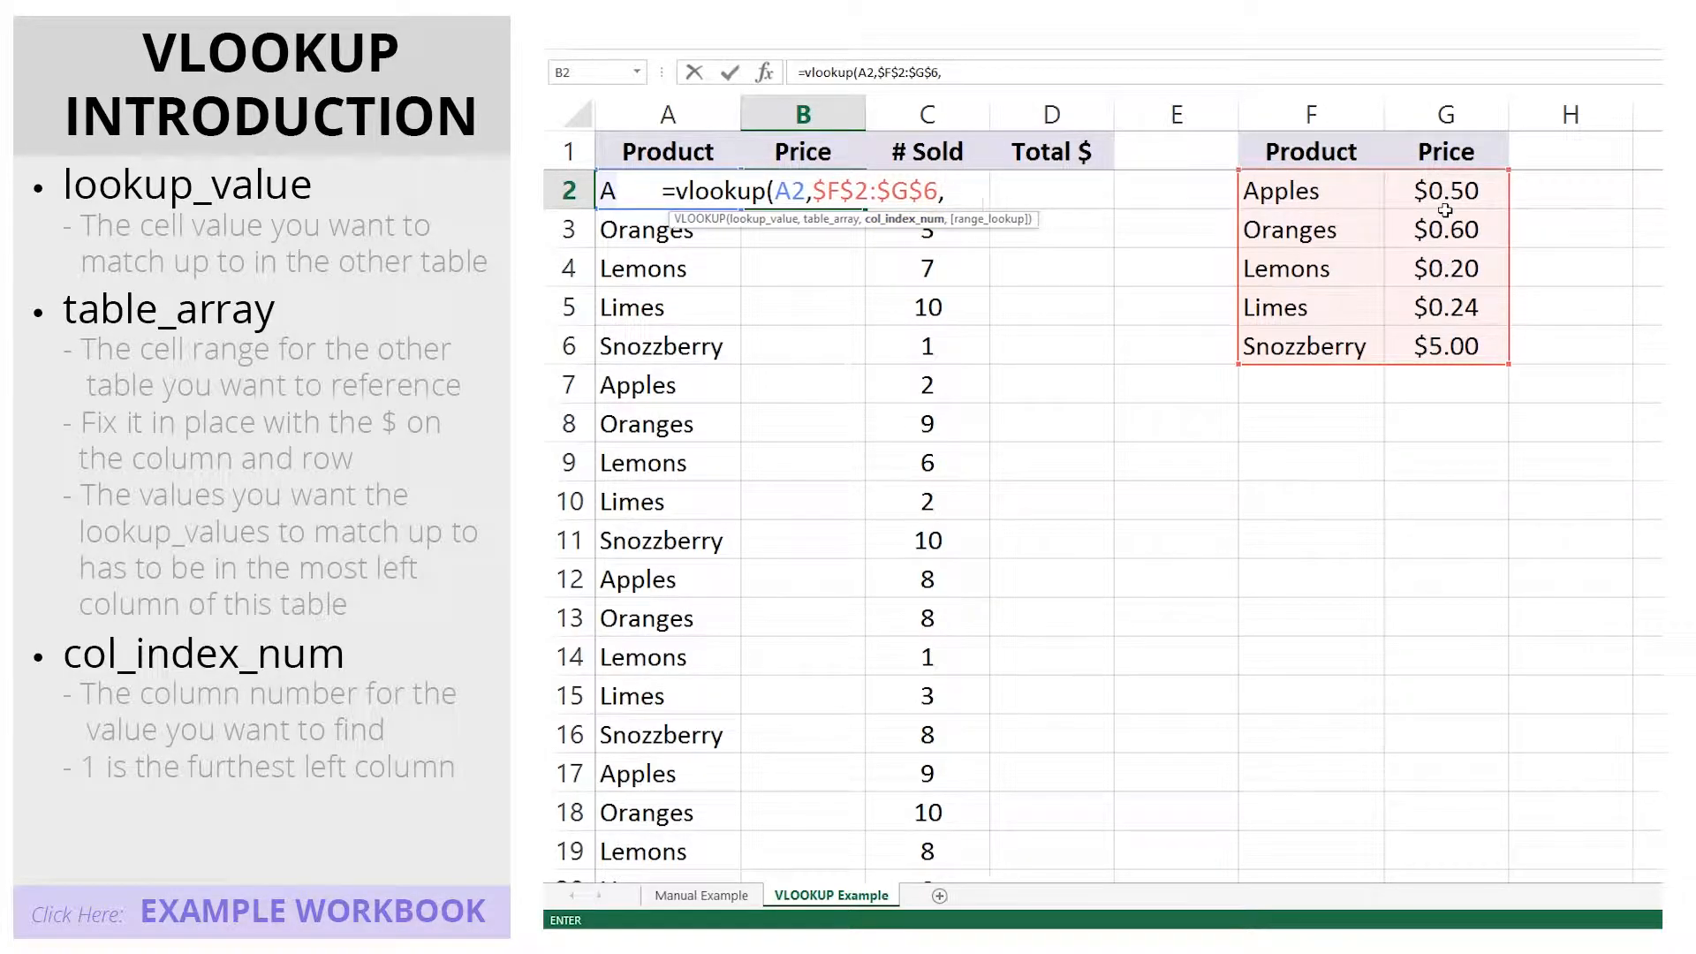
Step: Finish with column index 2 and exact match, committing the formula so Apples shows $0.50
type("2")
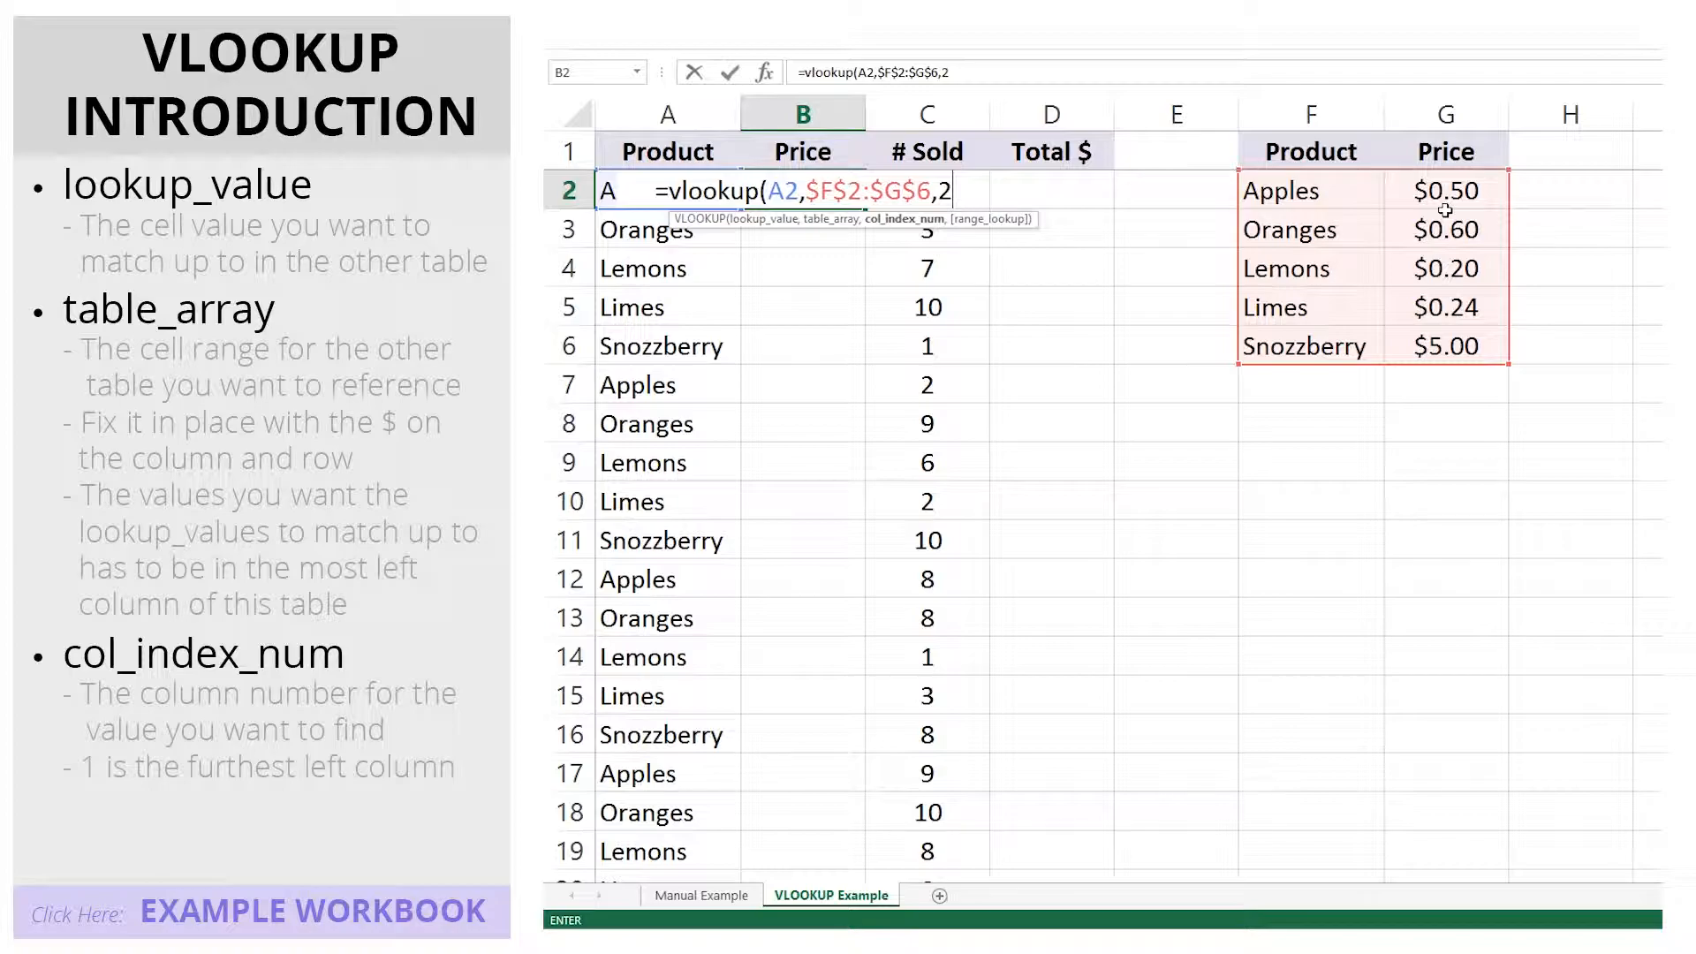
type(",FALSE)")
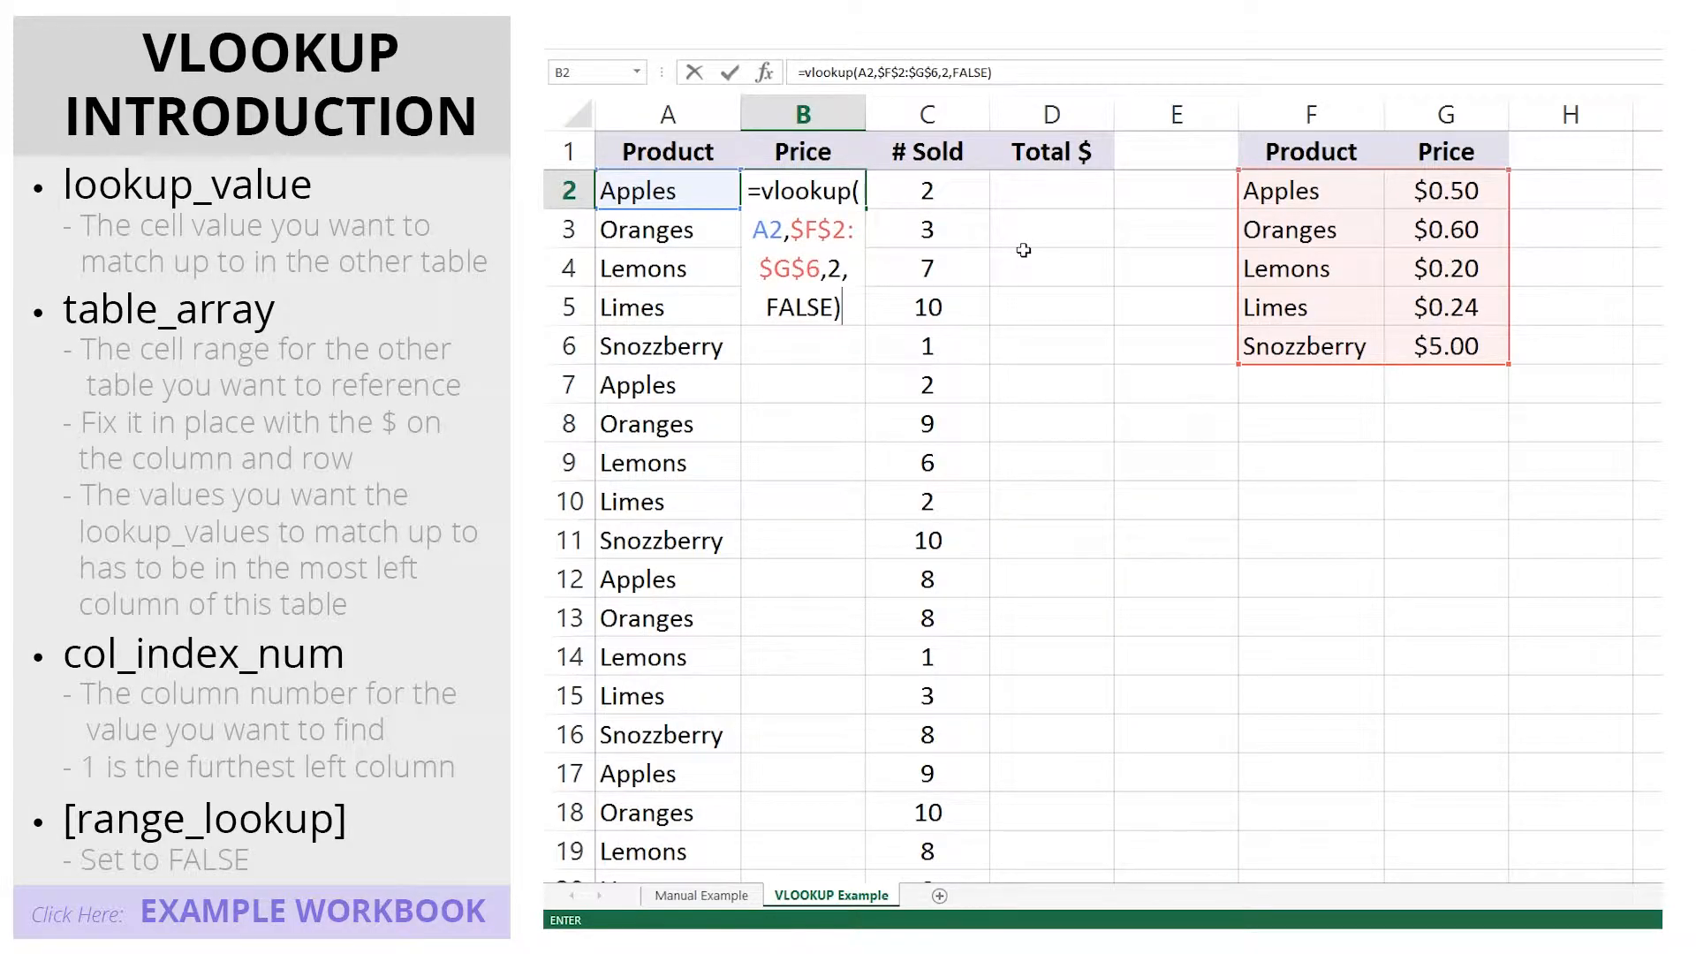
key("Enter")
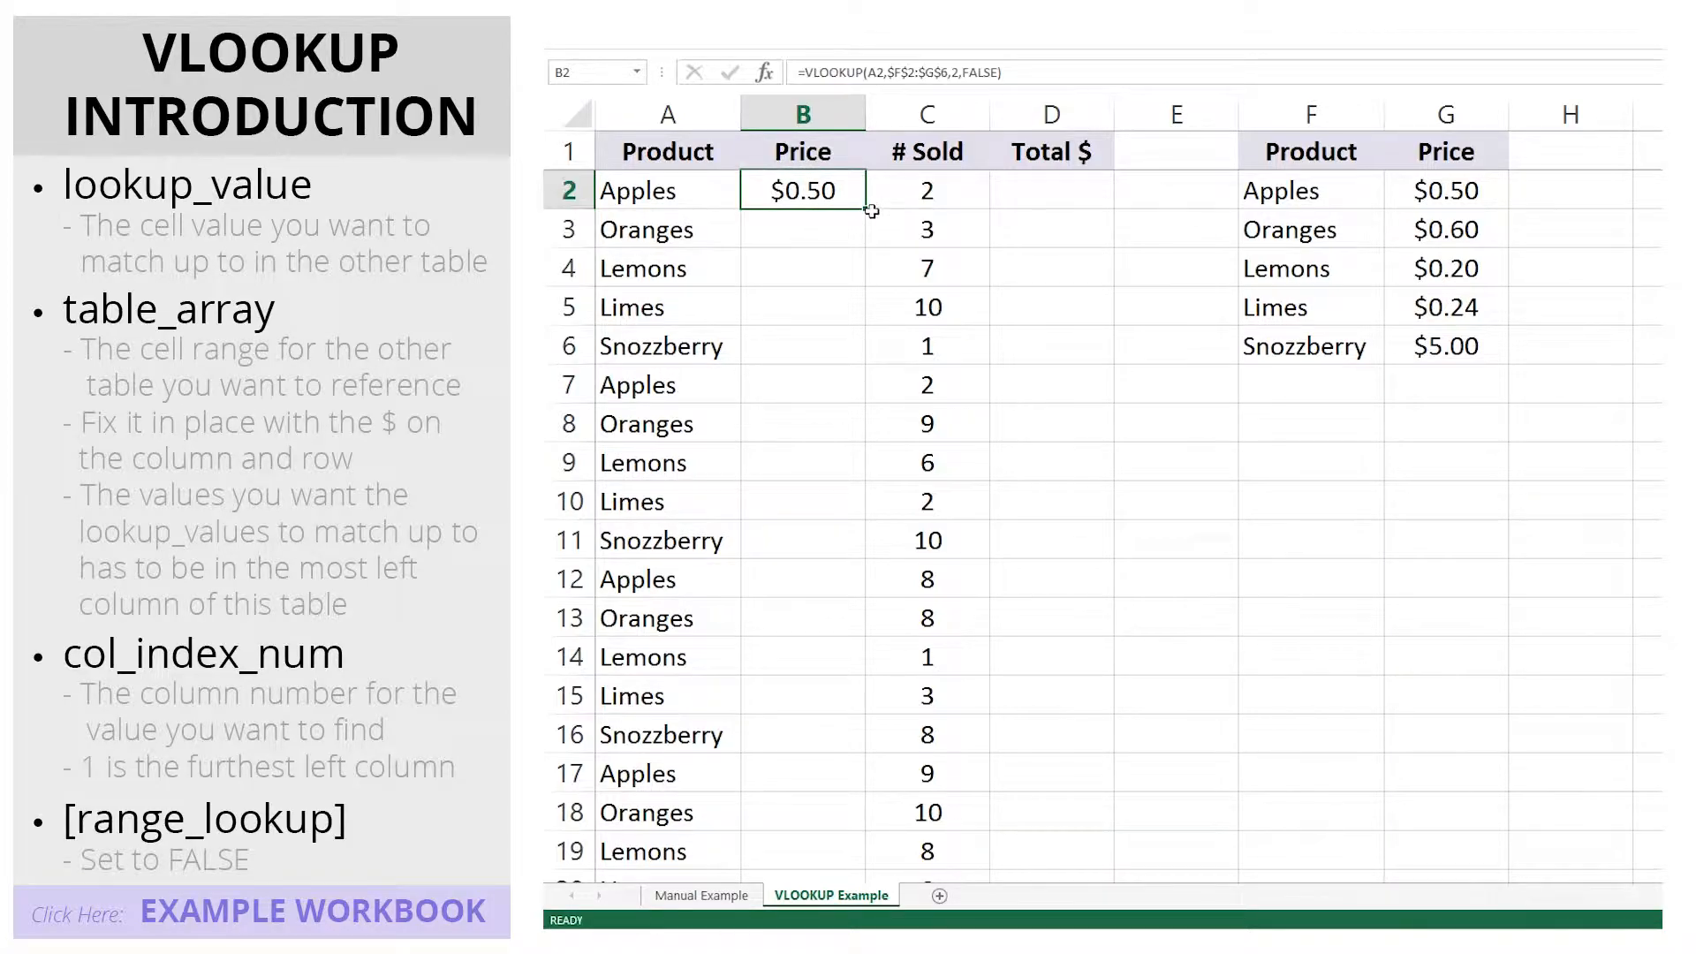